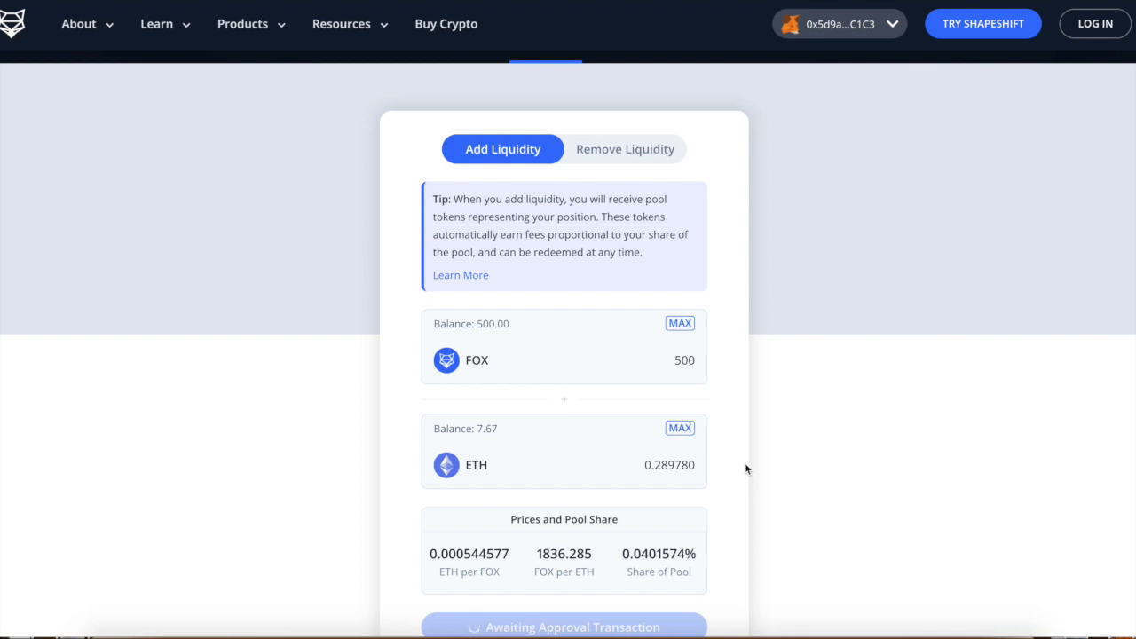
# - Supply the full 950 FOX balance with the auto-filled 0.385257 ETH to the pool
pyautogui.scroll(-3)
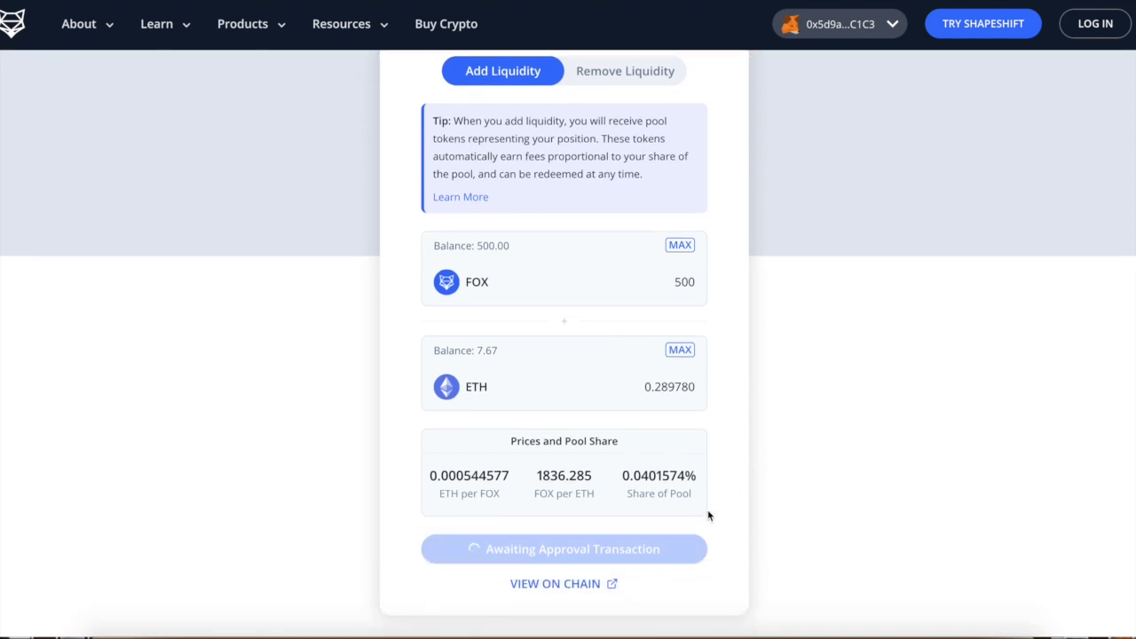
pyautogui.moveTo(739, 501)
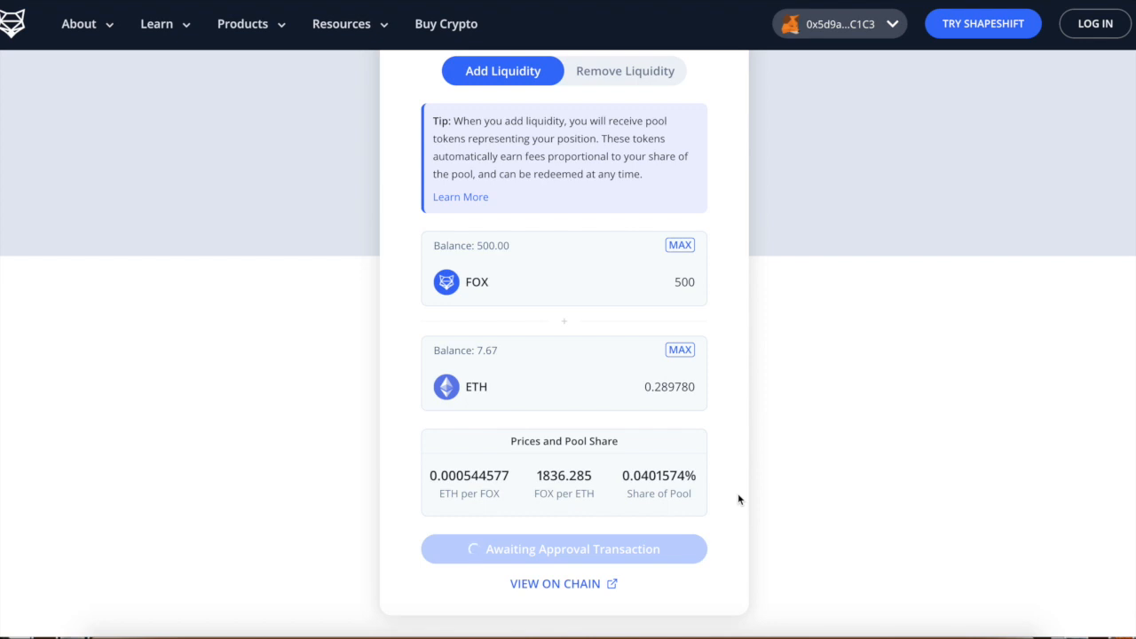
pyautogui.moveTo(744, 500)
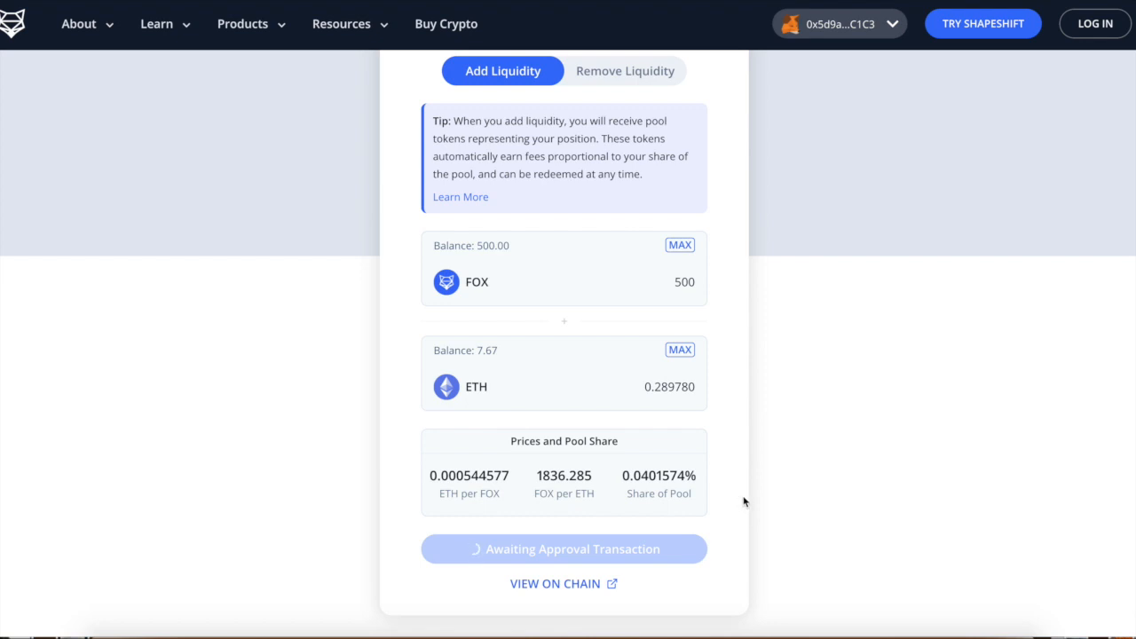
pyautogui.moveTo(758, 501)
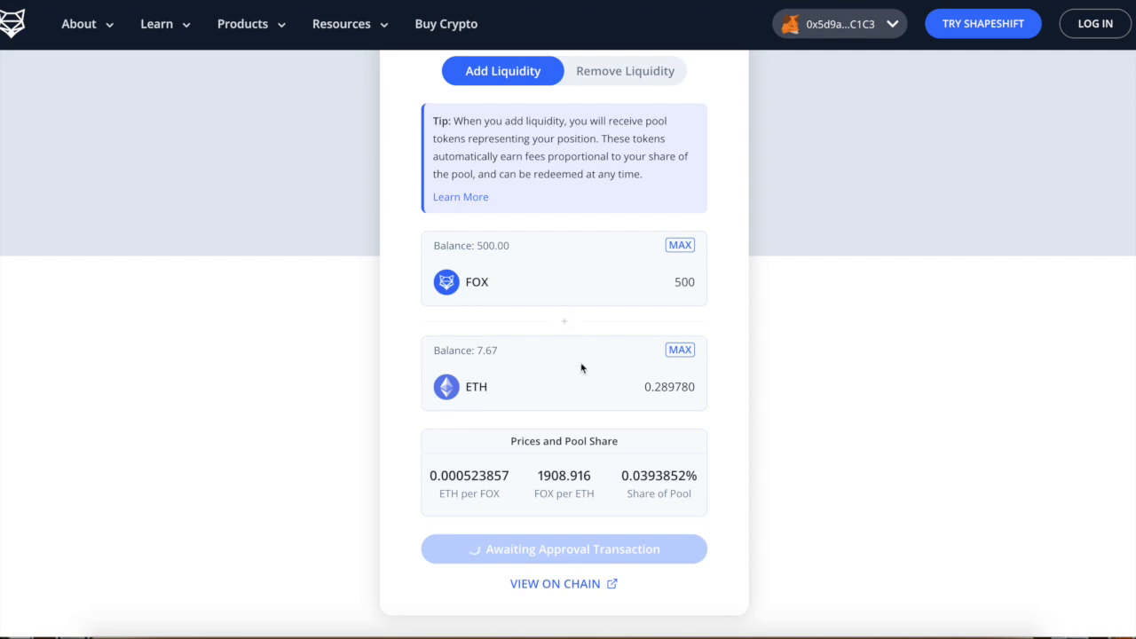
pyautogui.moveTo(603, 341)
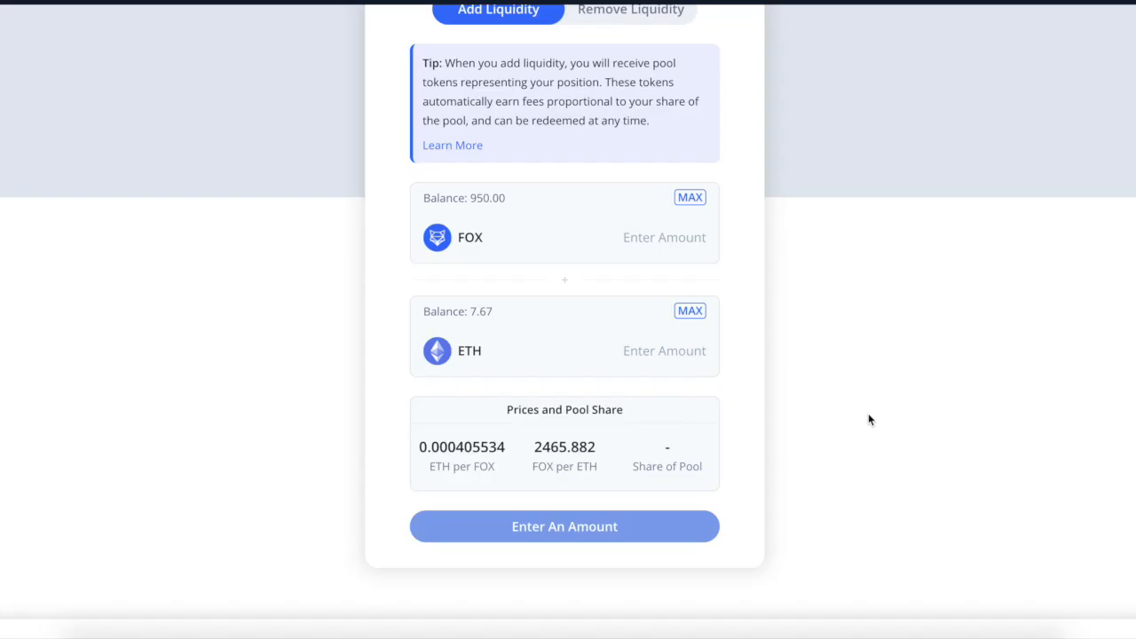
pyautogui.moveTo(691, 197)
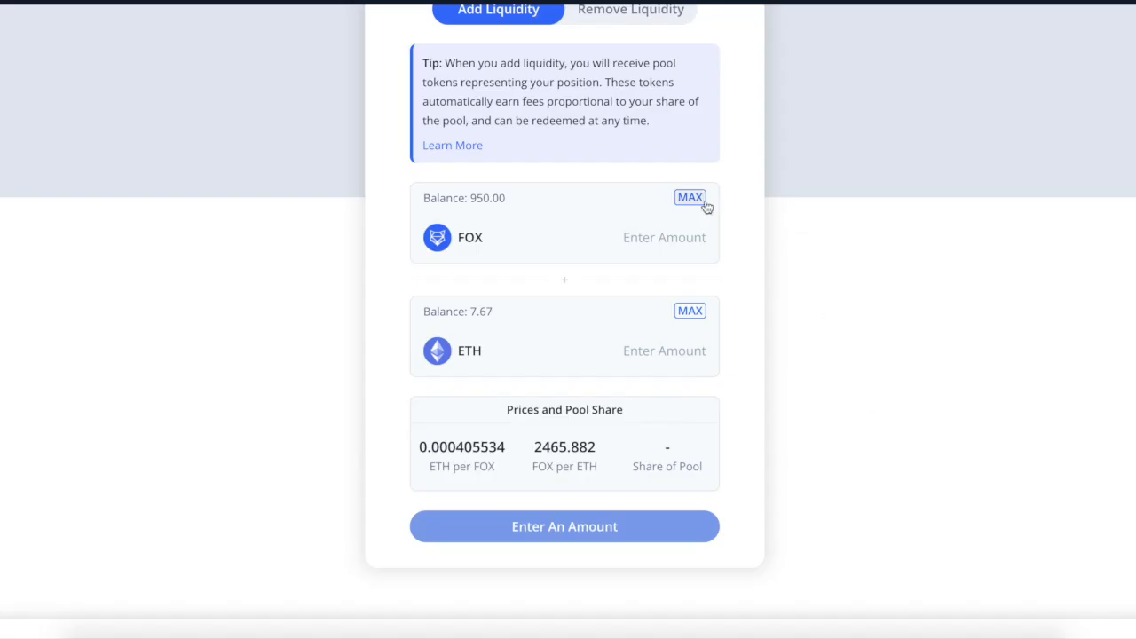
pyautogui.click(689, 197)
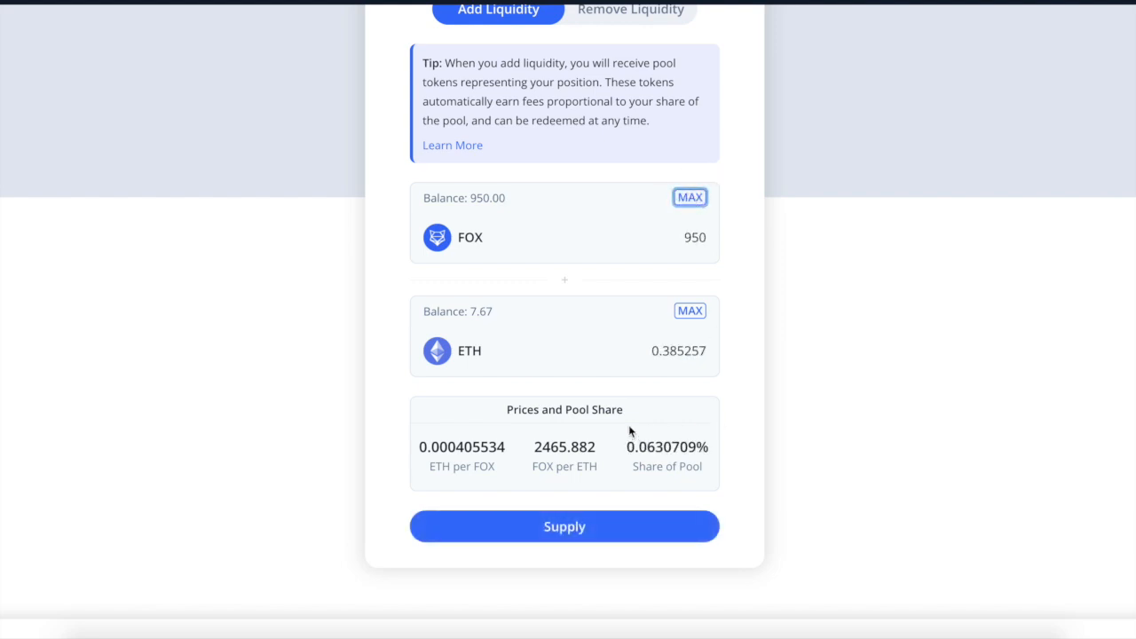
pyautogui.moveTo(692, 332)
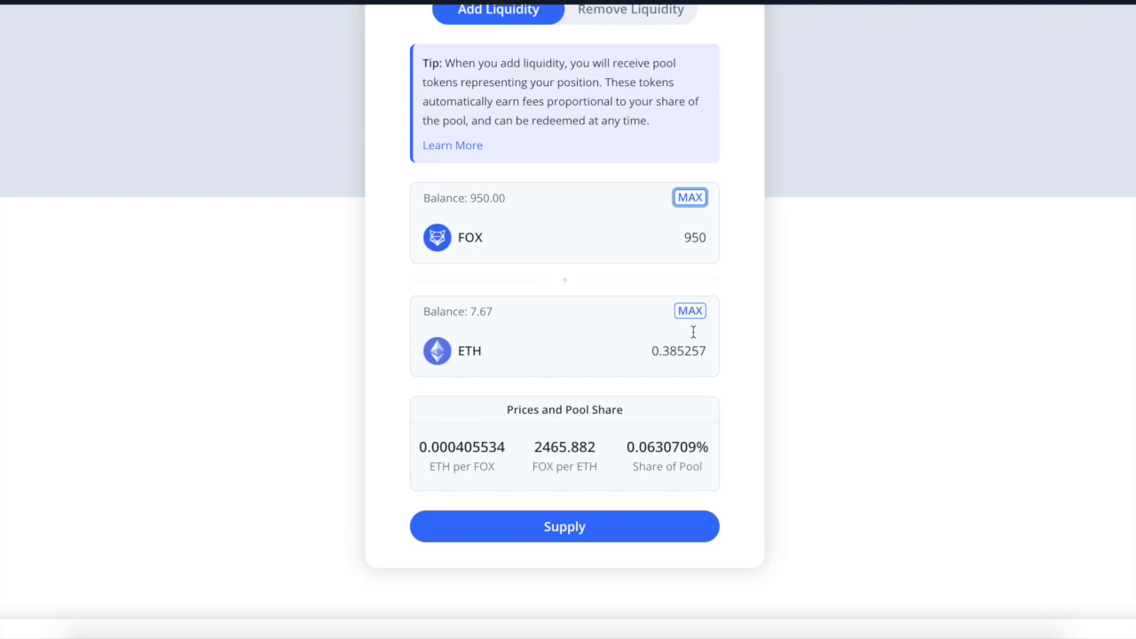
pyautogui.moveTo(586, 551)
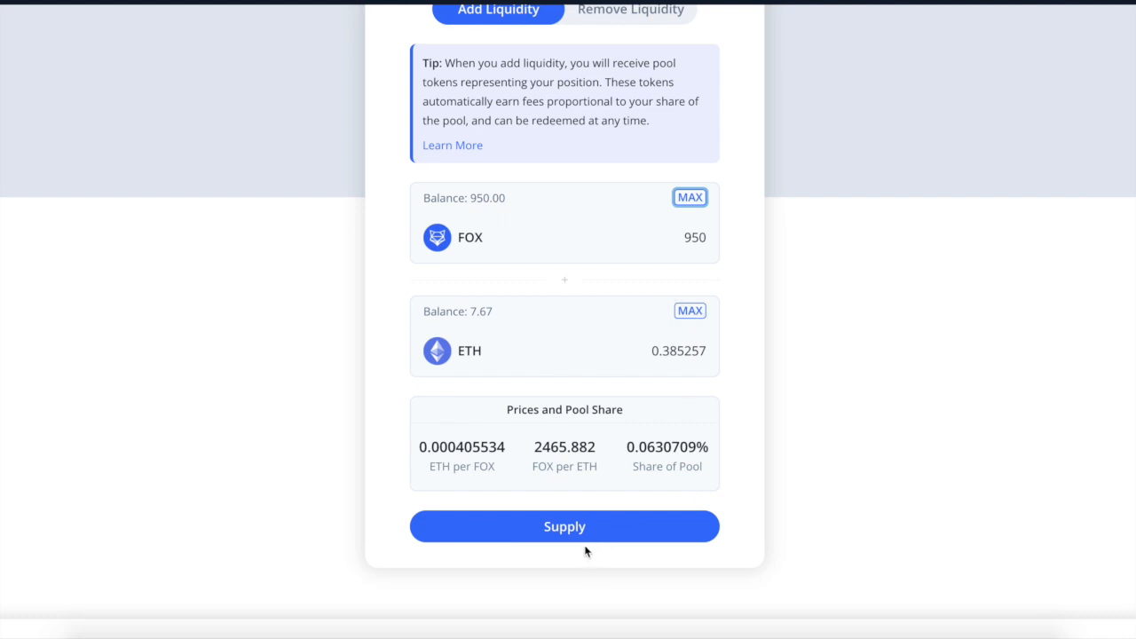
pyautogui.click(593, 526)
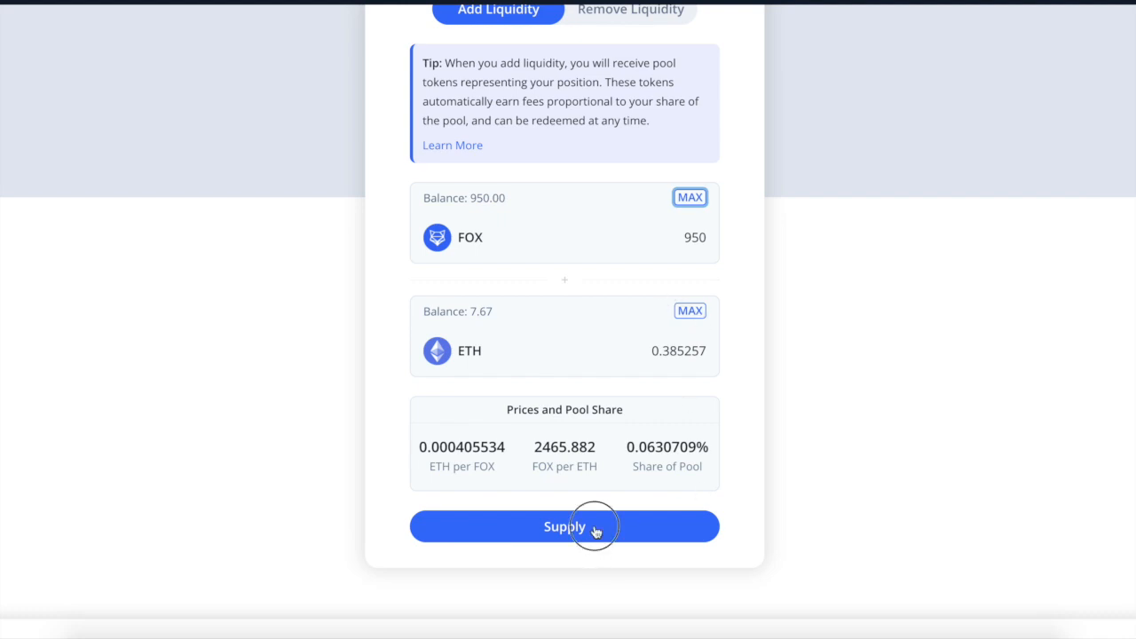
# - Send the supply transaction to MetaMask with the gas price set to 5.1 GWEI
pyautogui.click(565, 526)
pyautogui.write('2')
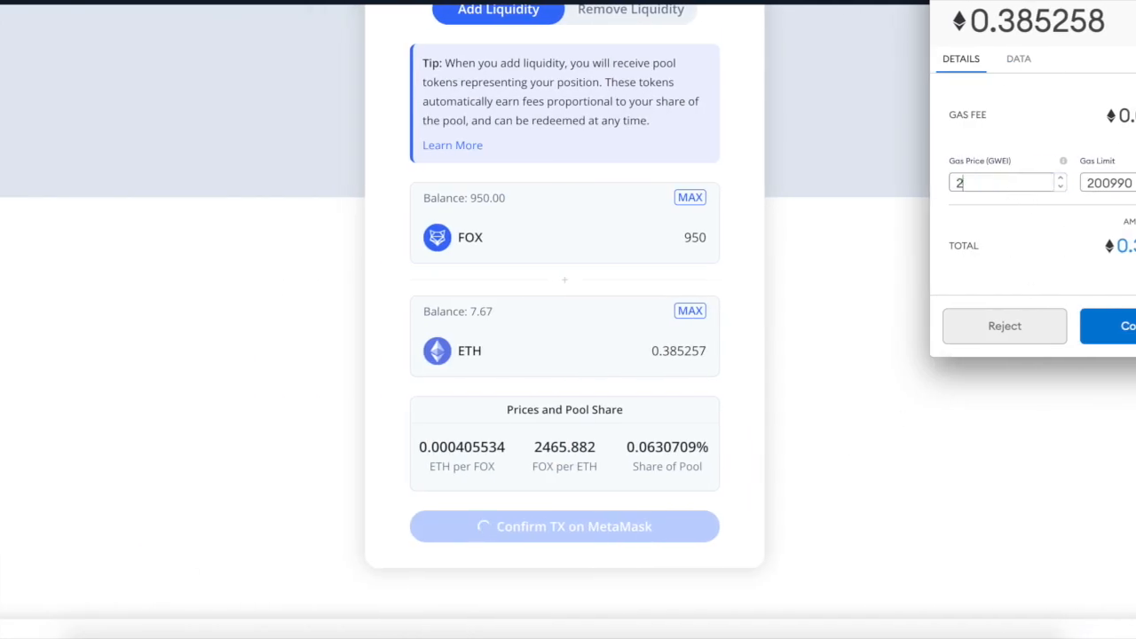
pyautogui.write('5.1')
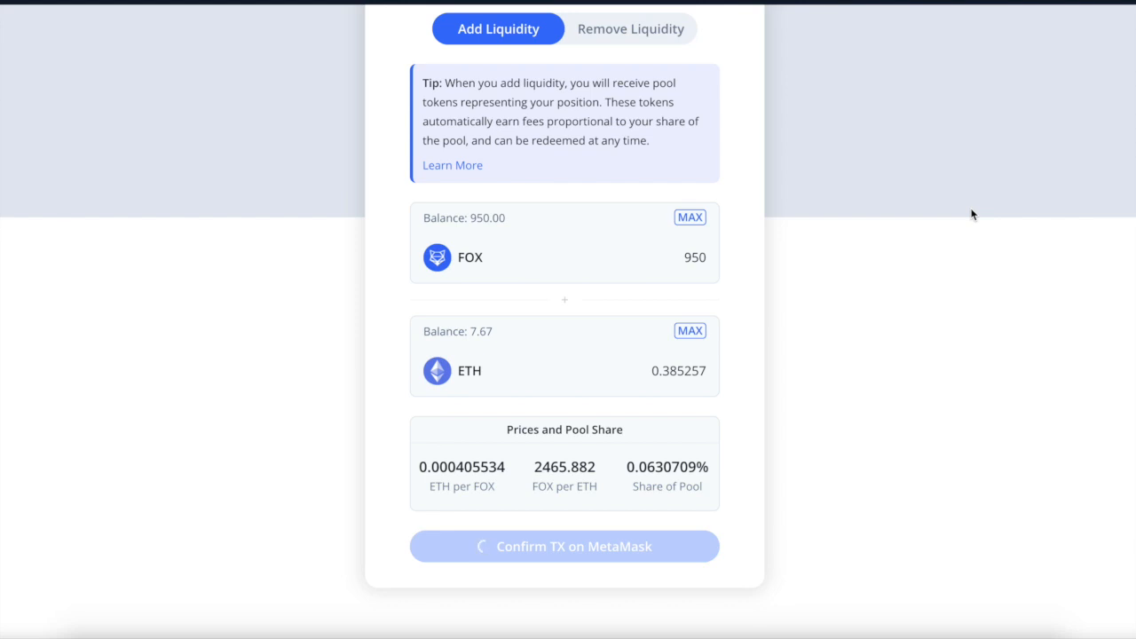
pyautogui.moveTo(735, 462)
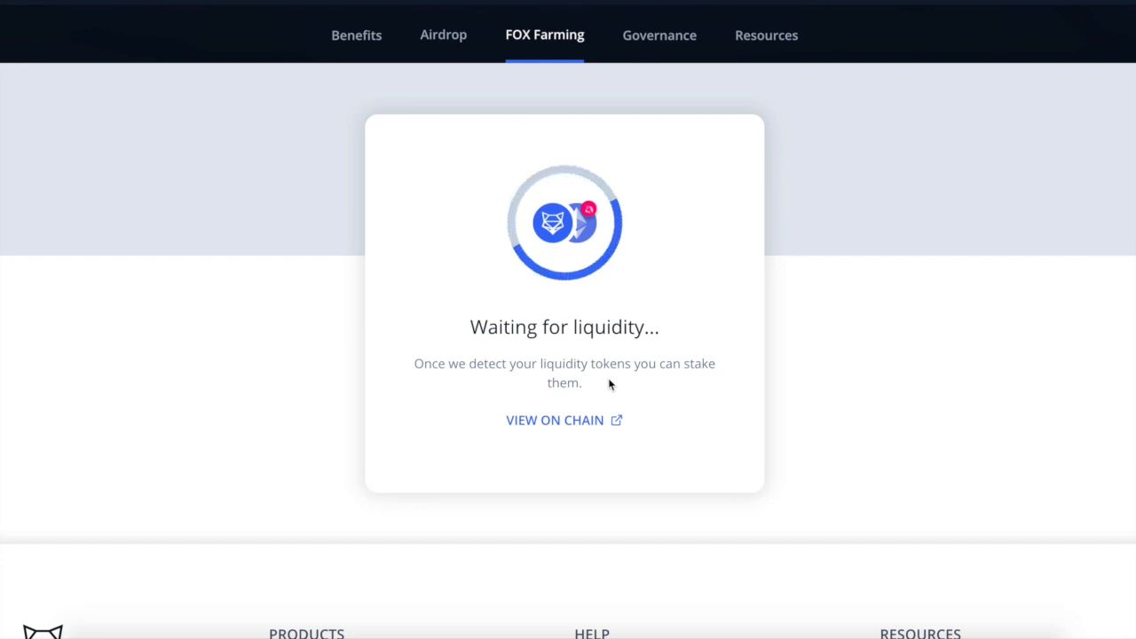
pyautogui.moveTo(596, 99)
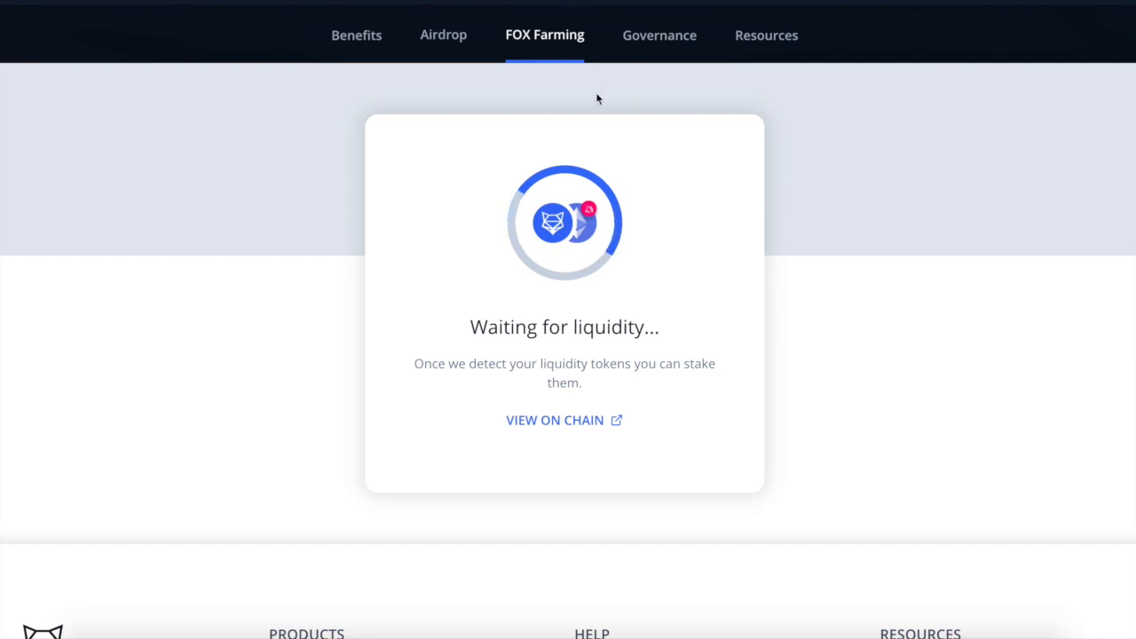
# - Scroll the farming page while it waits to detect the new FOX-ETH liquidity tokens
pyautogui.scroll(-3)
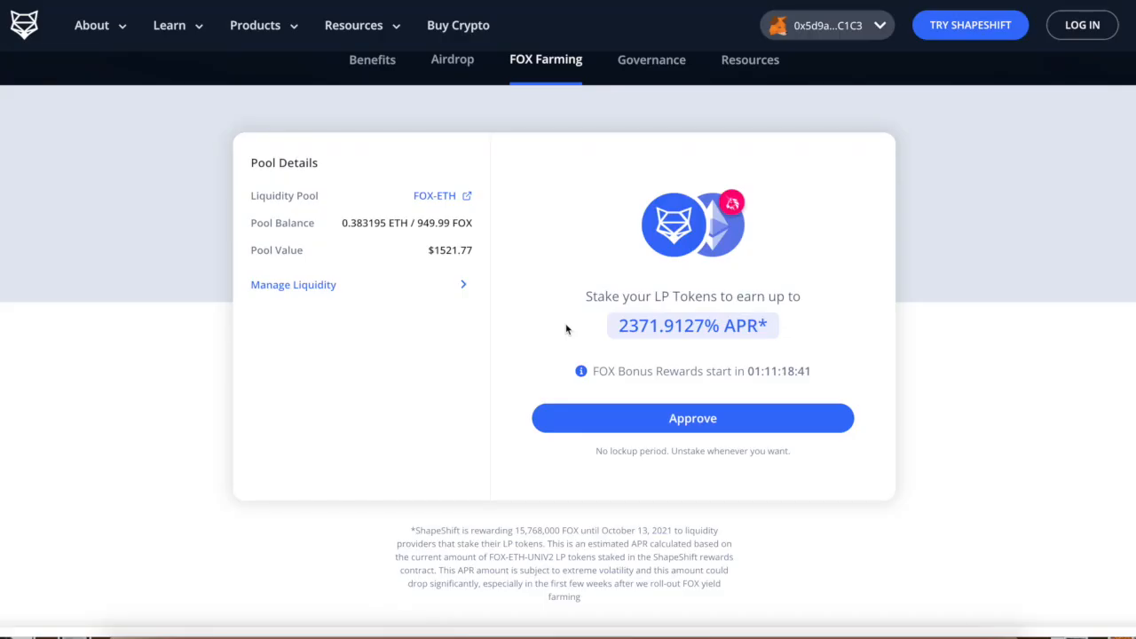
pyautogui.moveTo(546, 305)
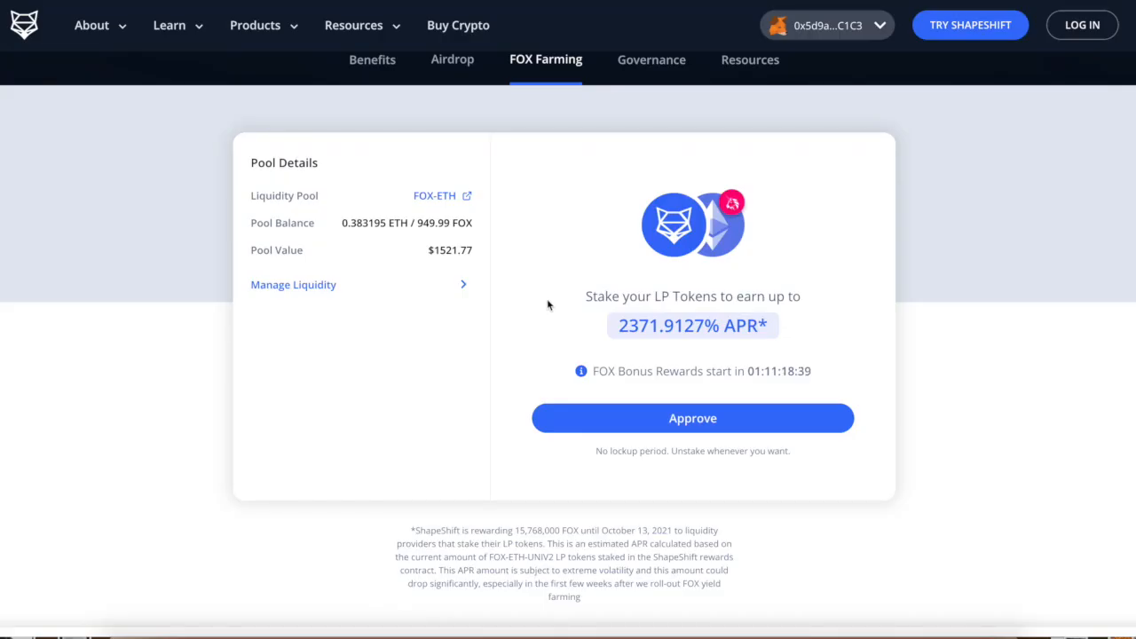
pyautogui.moveTo(554, 325)
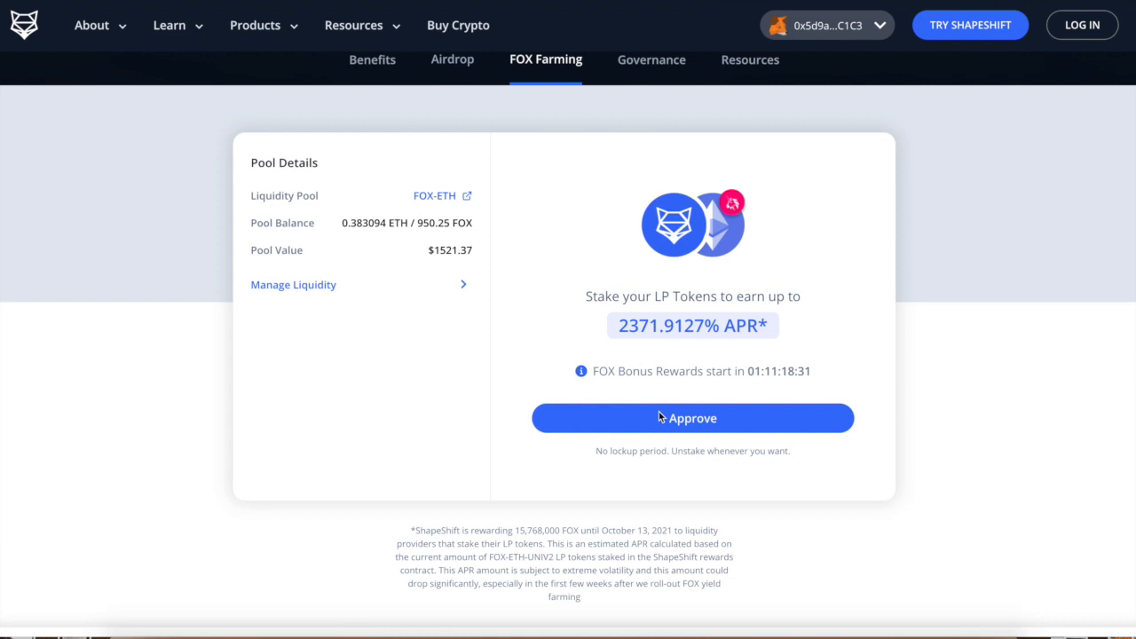
# - Grant the staking contract LP-token approval and confirm the stake in MetaMask with an edited gas price
pyautogui.click(692, 419)
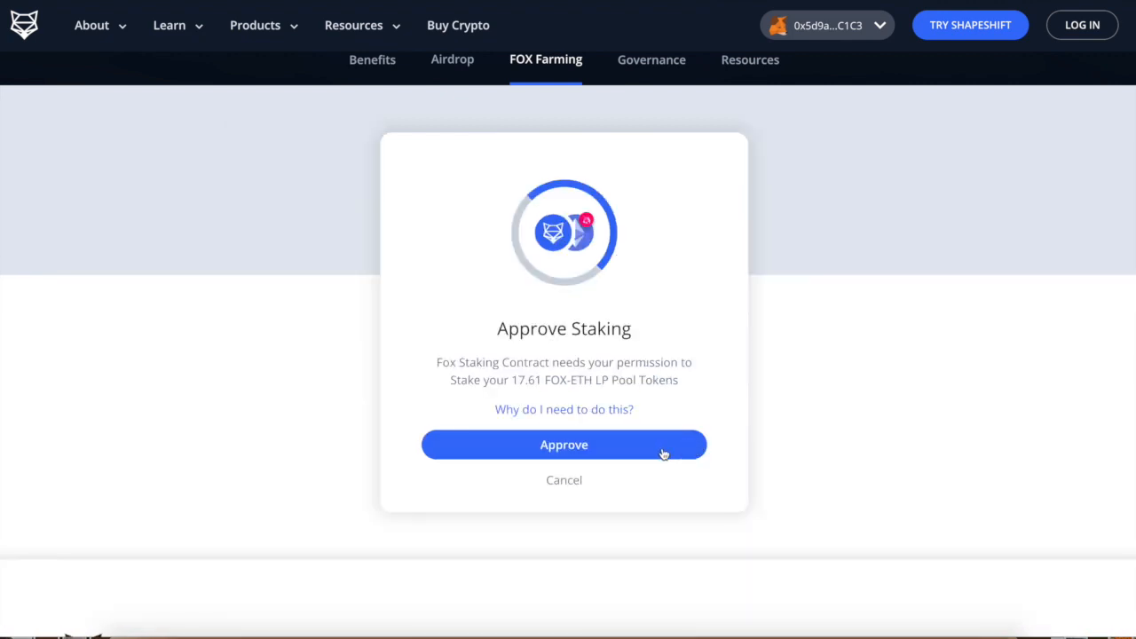
pyautogui.click(565, 444)
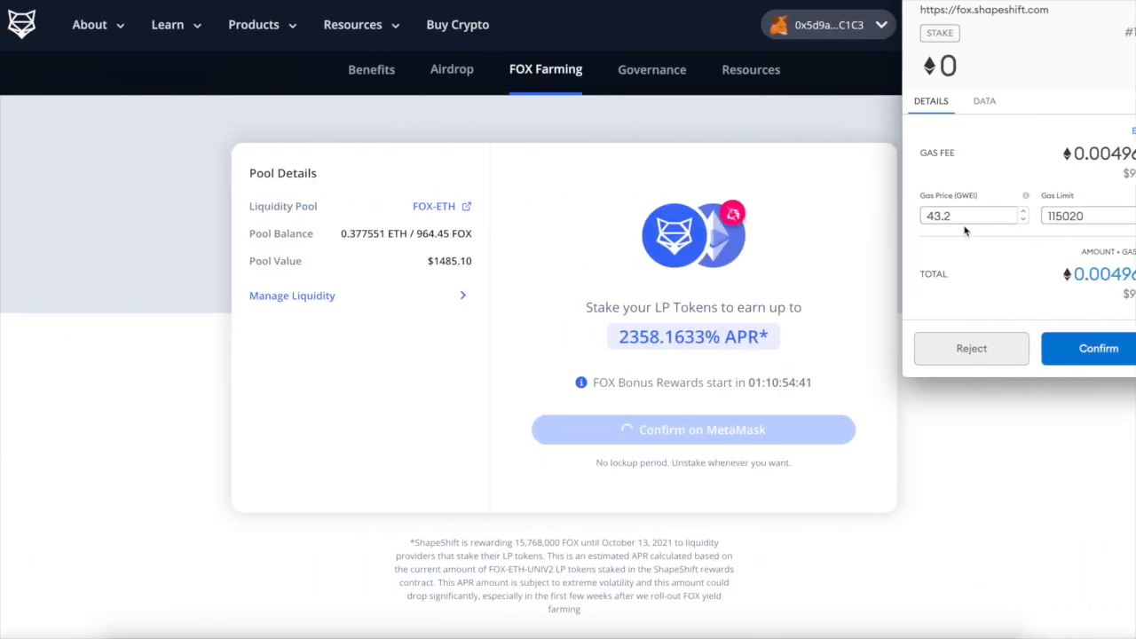
pyautogui.tripleClick(967, 217)
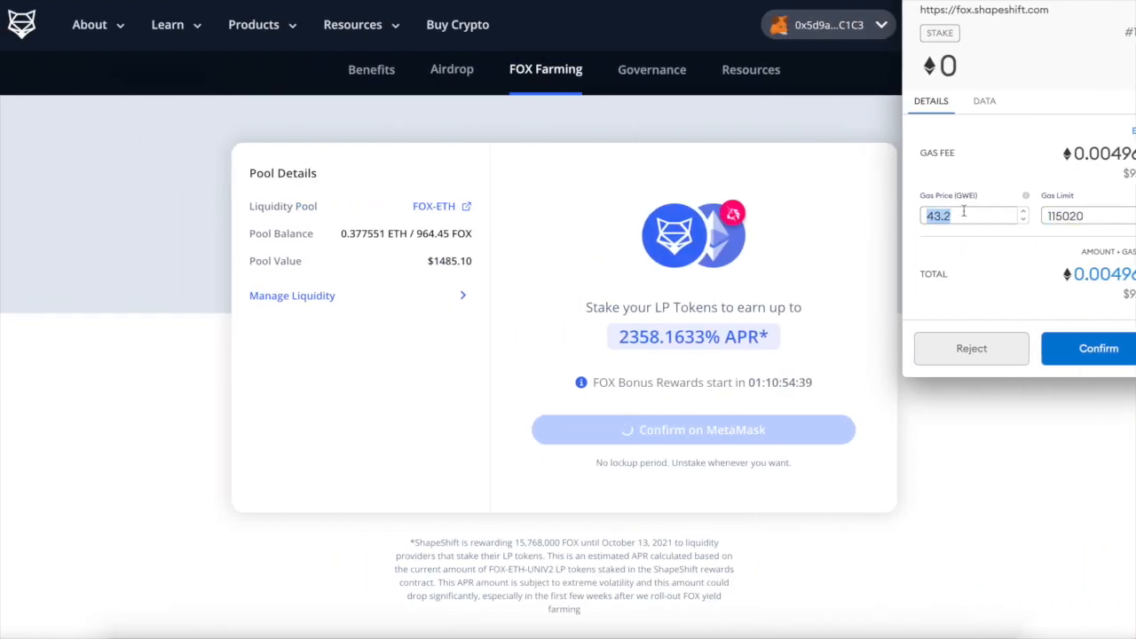
pyautogui.click(1097, 348)
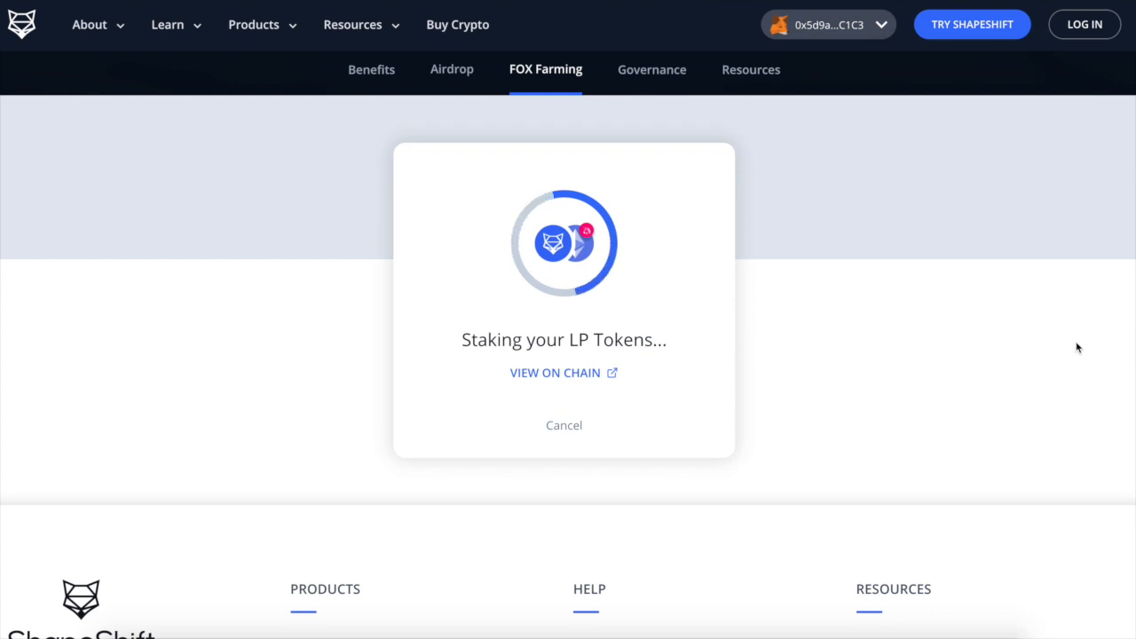
pyautogui.moveTo(748, 126)
pyautogui.write('p')
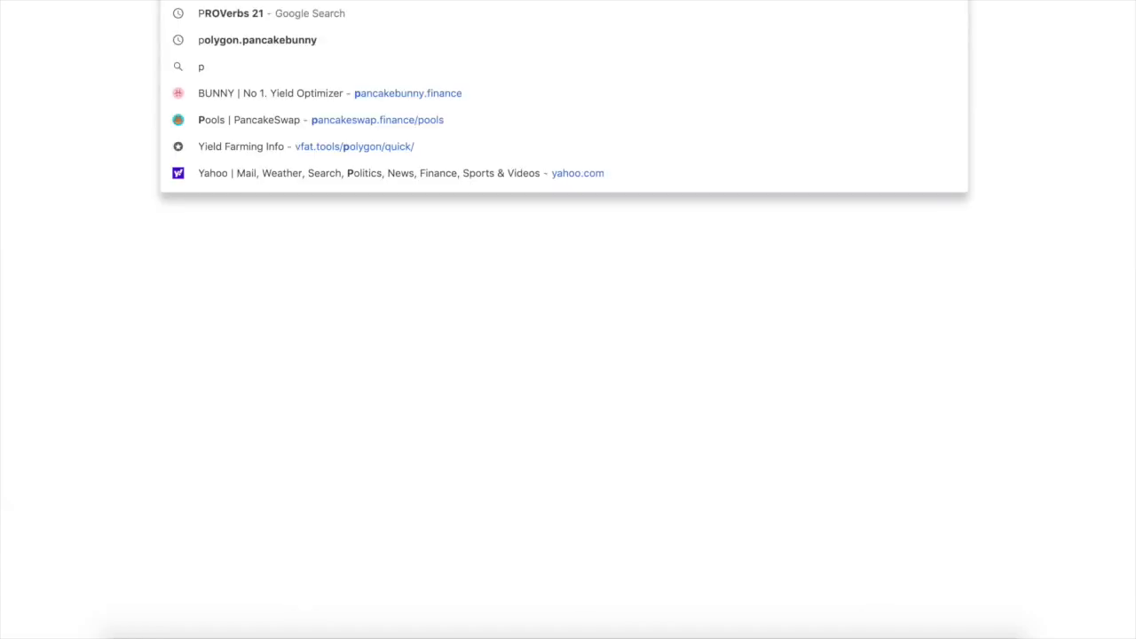
# - Search Proverbs 21 from the address bar and land on the BibleGateway NIV passage
pyautogui.click(231, 12)
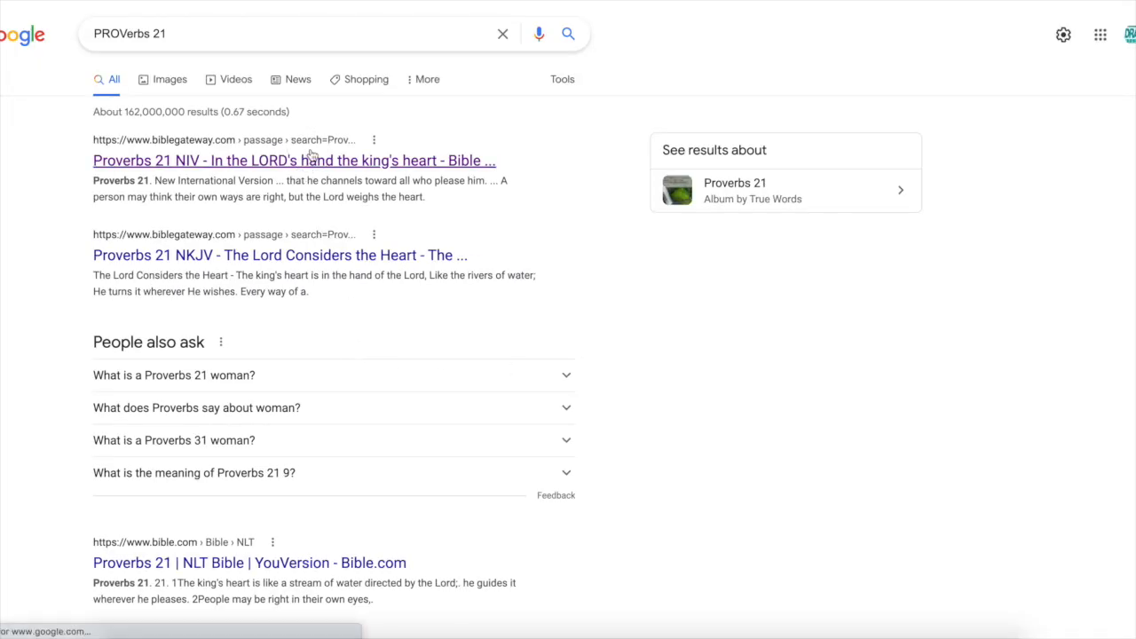
pyautogui.click(295, 159)
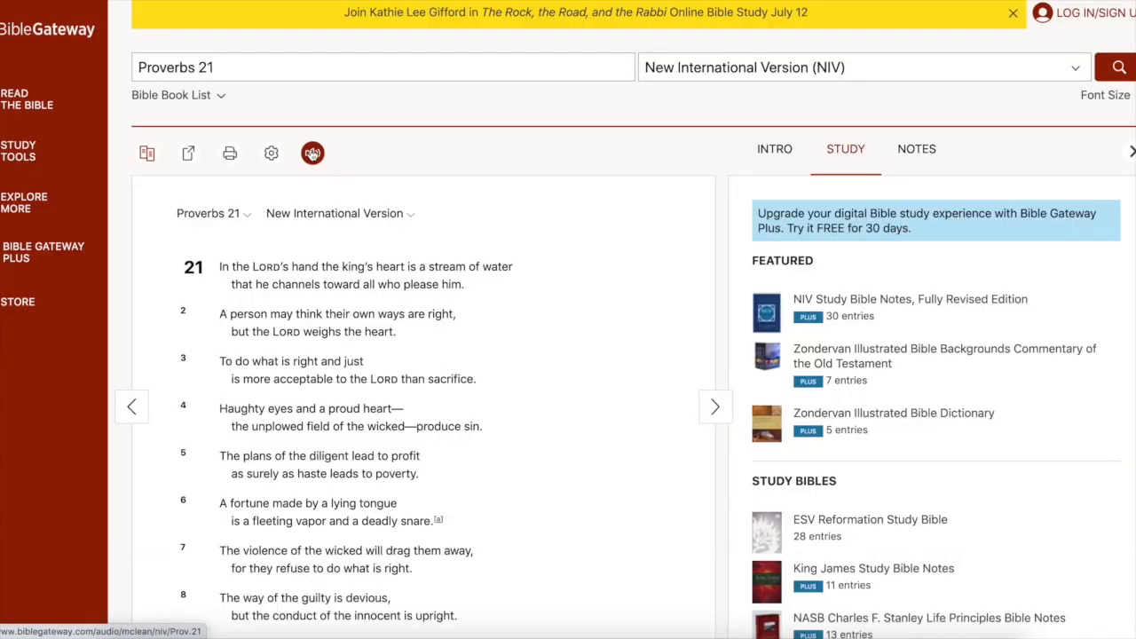
pyautogui.scroll(-3)
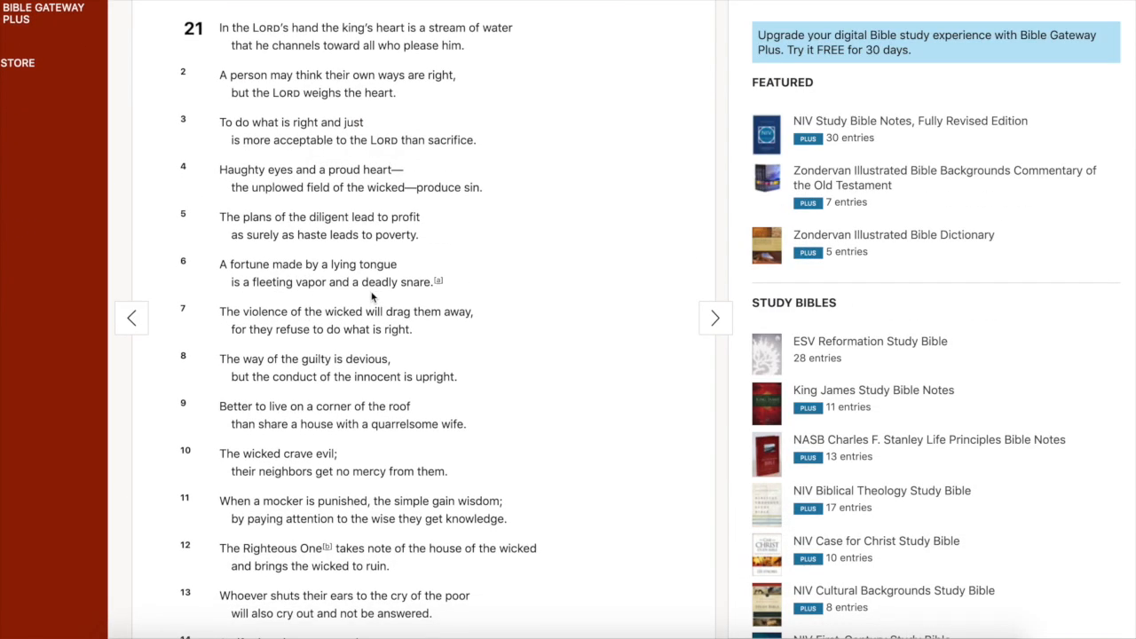
pyautogui.scroll(-3)
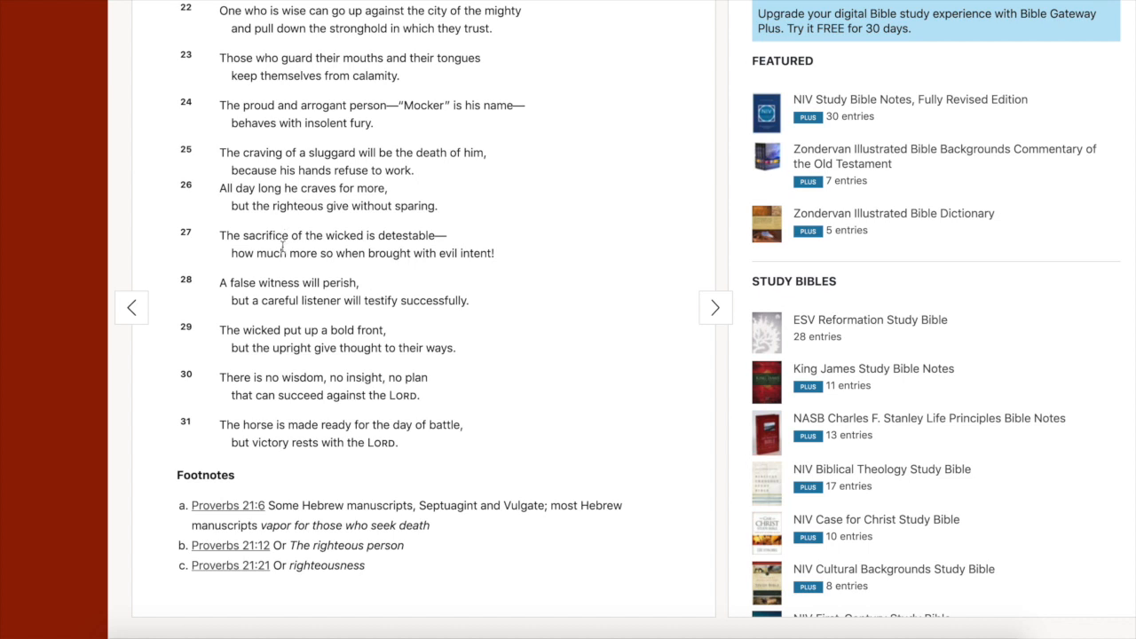
pyautogui.moveTo(349, 300)
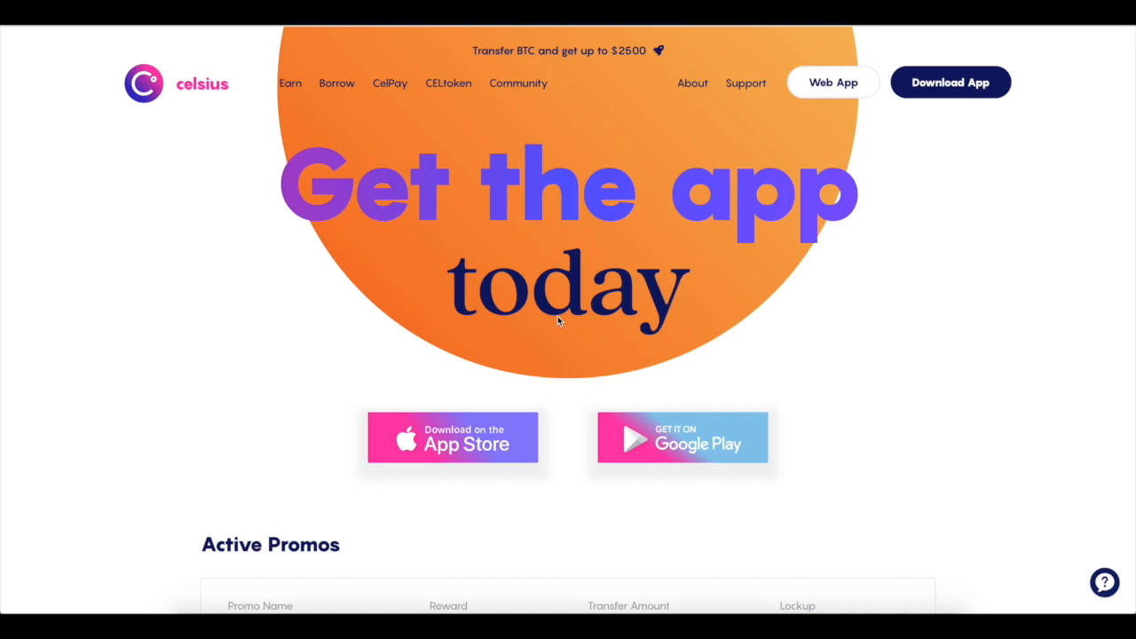
pyautogui.scroll(-3)
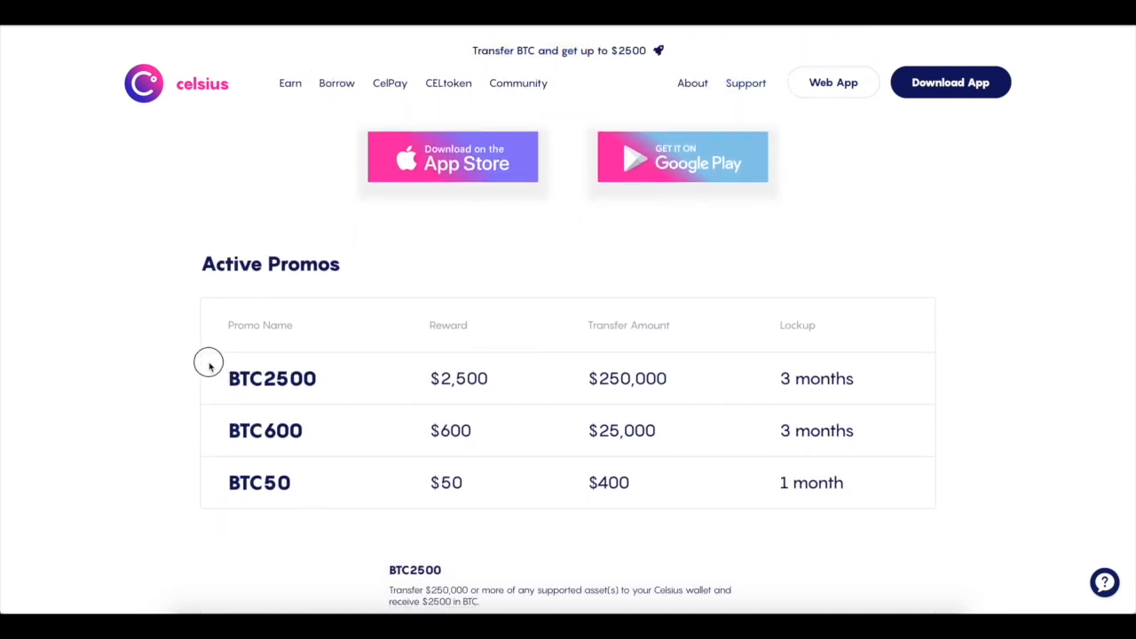
pyautogui.moveTo(382, 400)
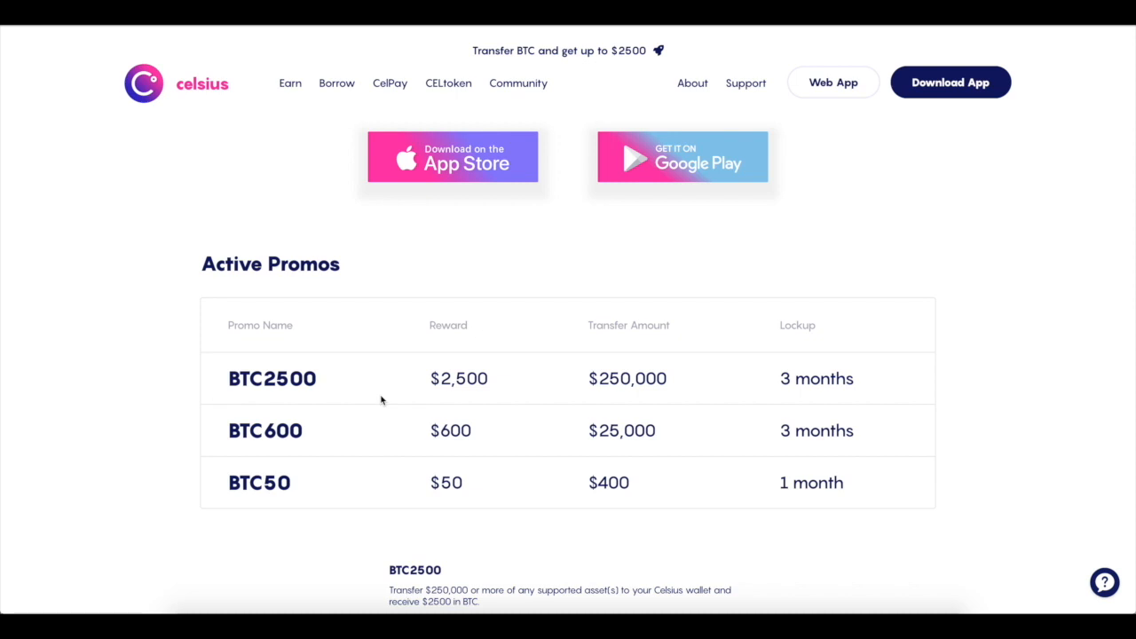
pyautogui.moveTo(541, 487)
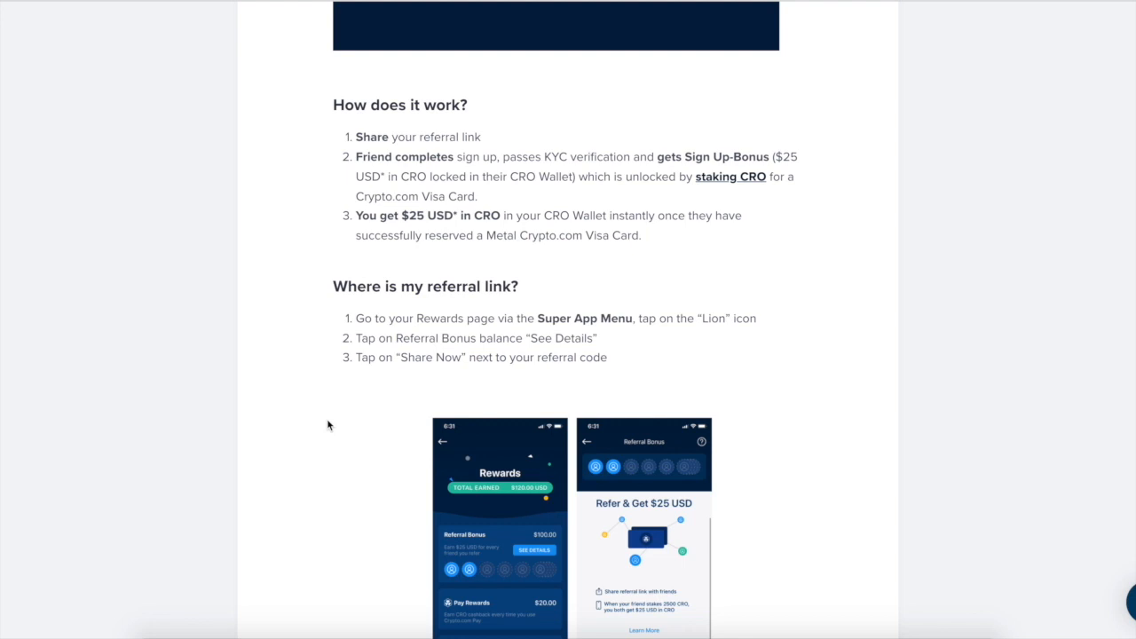
pyautogui.moveTo(504, 332)
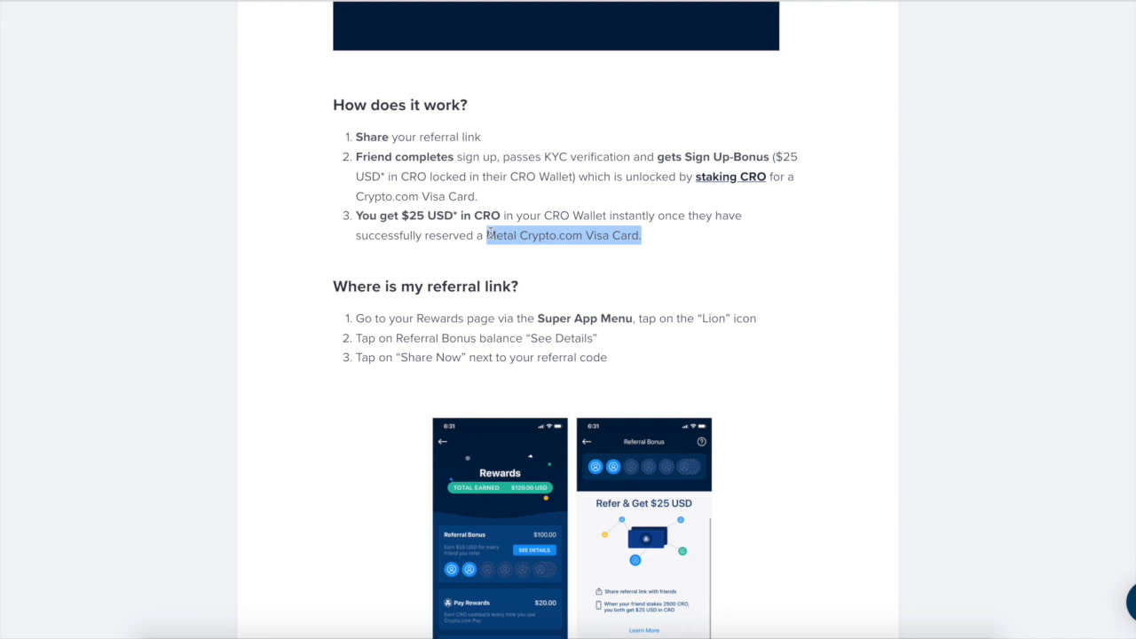
pyautogui.click(329, 426)
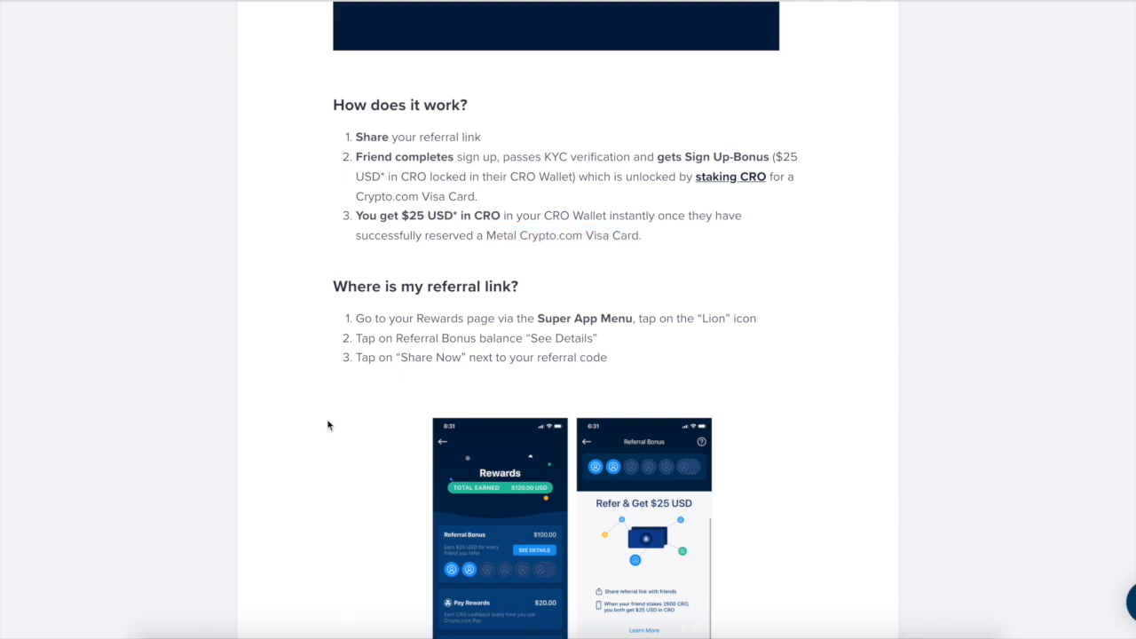